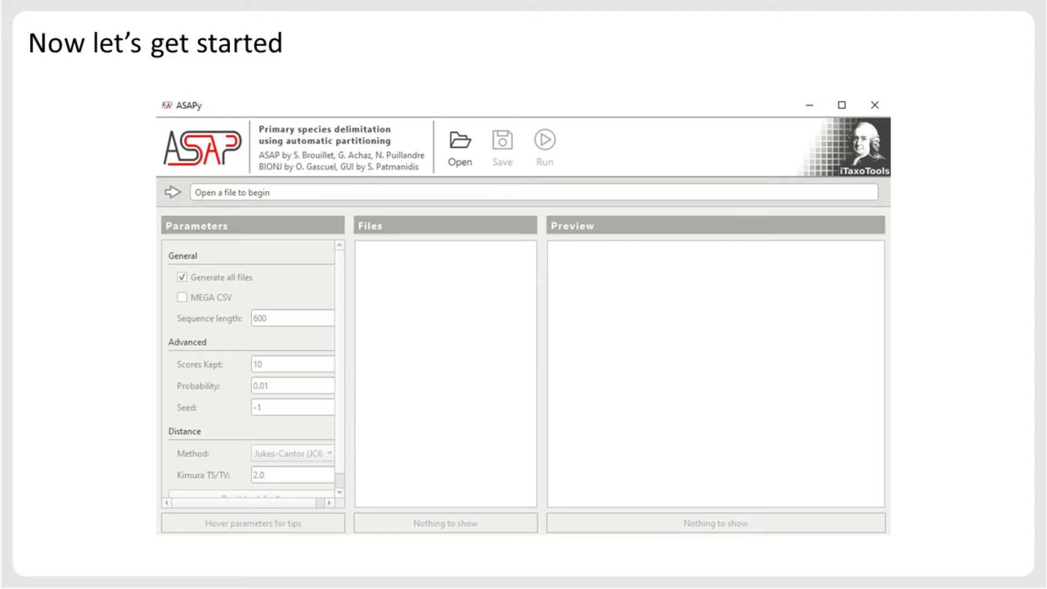
Load Total.fas from the Desktop as the input sequence file.
click(458, 143)
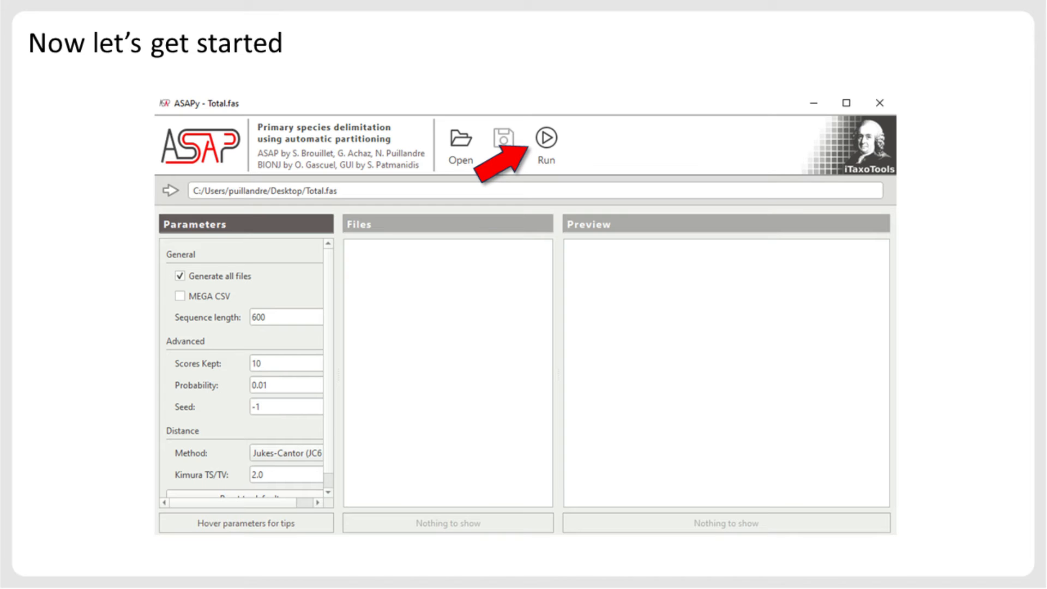
Run the delimitation on Total.fas and preview the partitions.tab output.
click(546, 140)
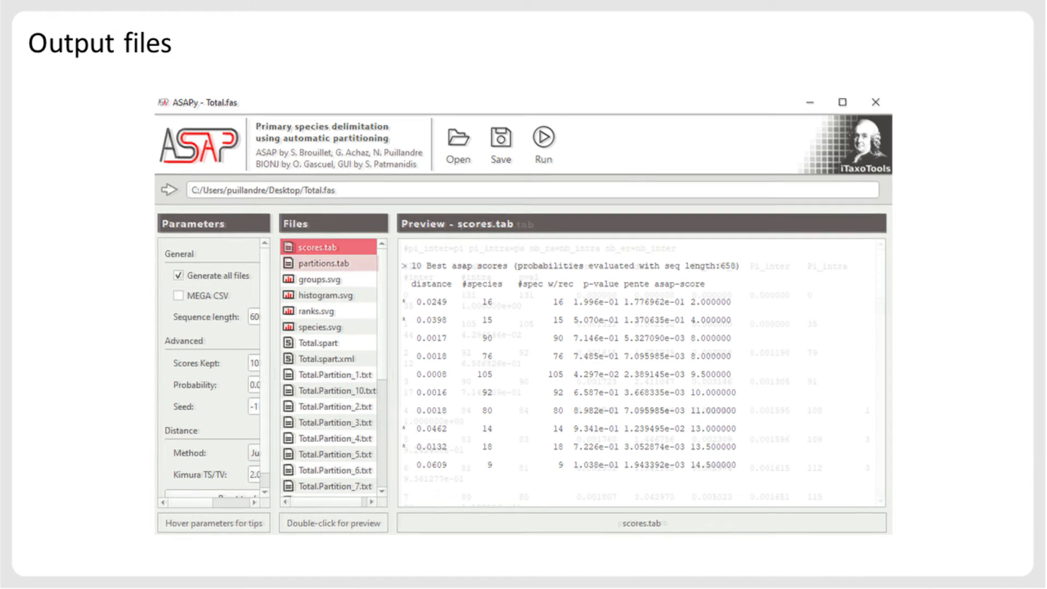
double_click(327, 263)
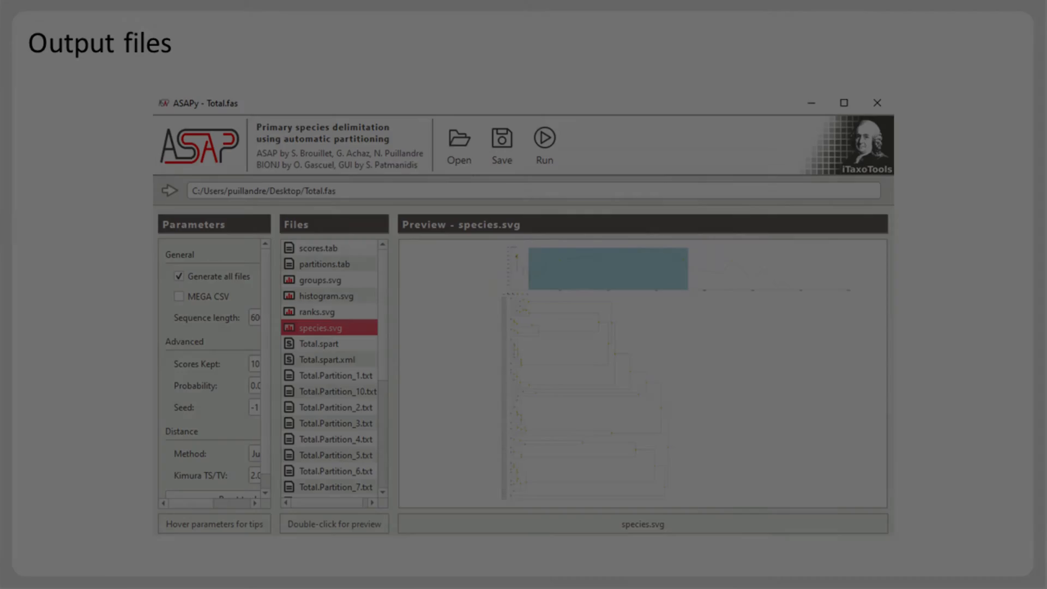
Preview Total.spart, then the asap.log run log showing 1000 replicates and length 600.
double_click(319, 343)
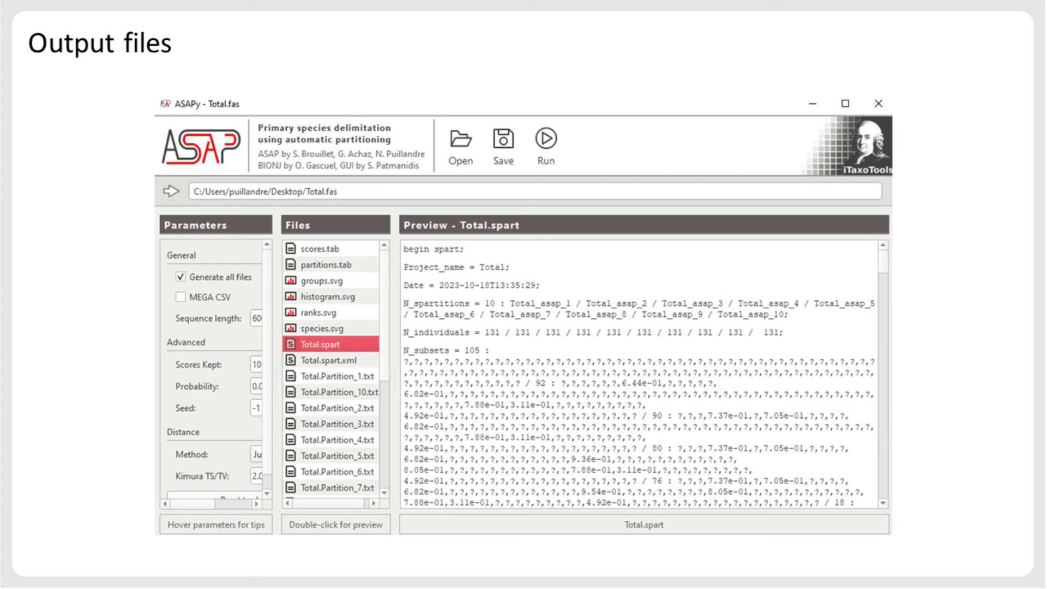
click(546, 139)
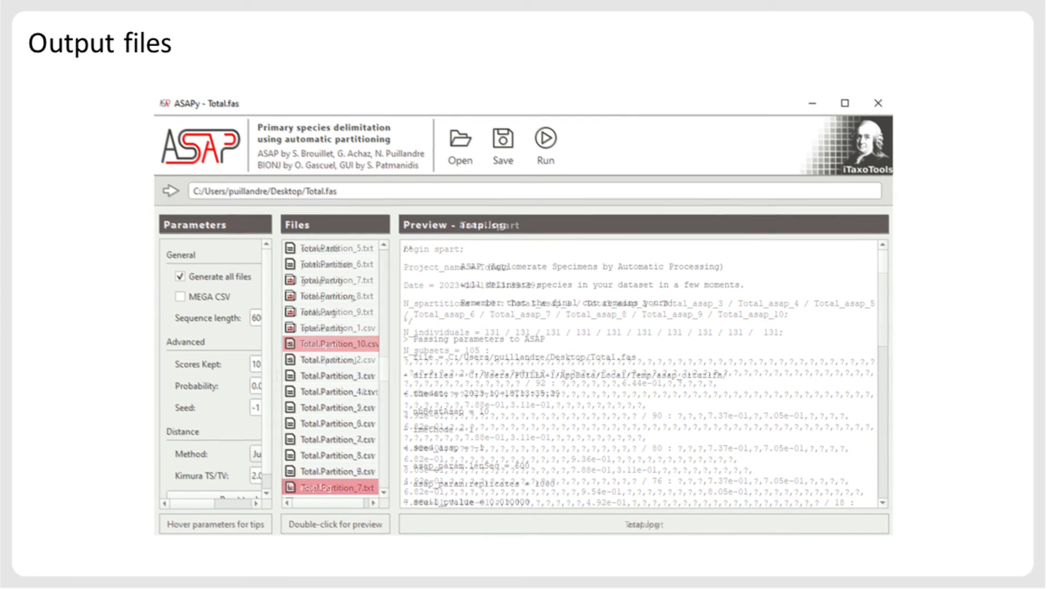
double_click(328, 486)
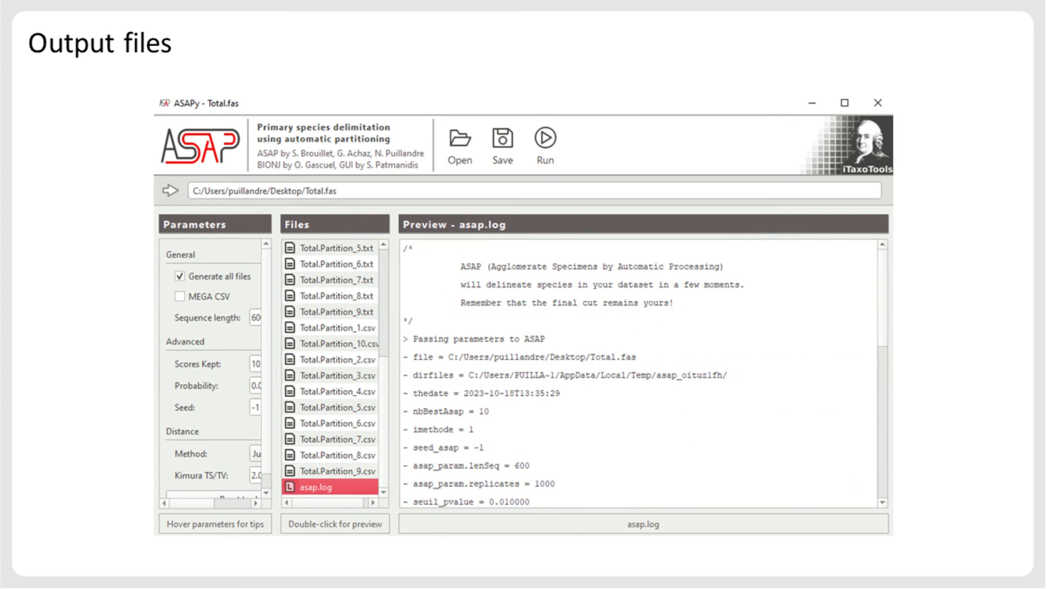